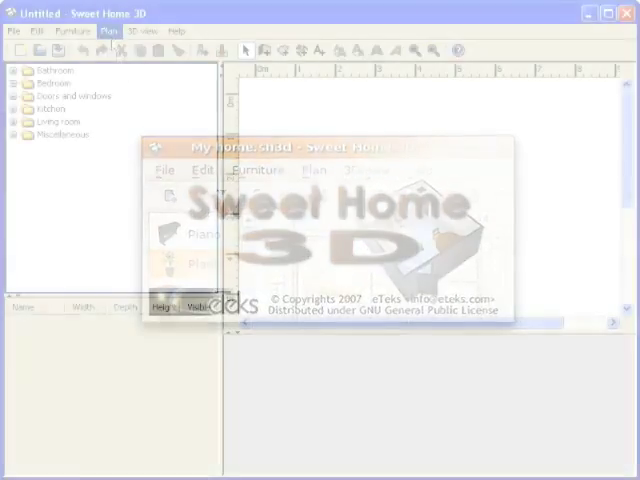
Step: Import the scanned apartment plan as background, scaled with a 506 cm line, origin at top-left
left_click(104, 30)
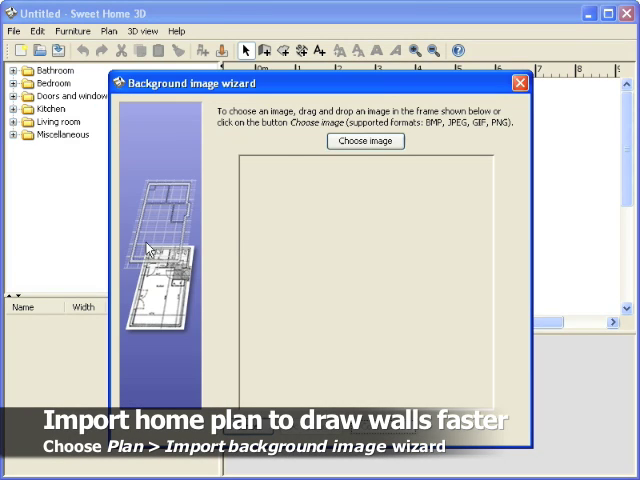
left_click(364, 140)
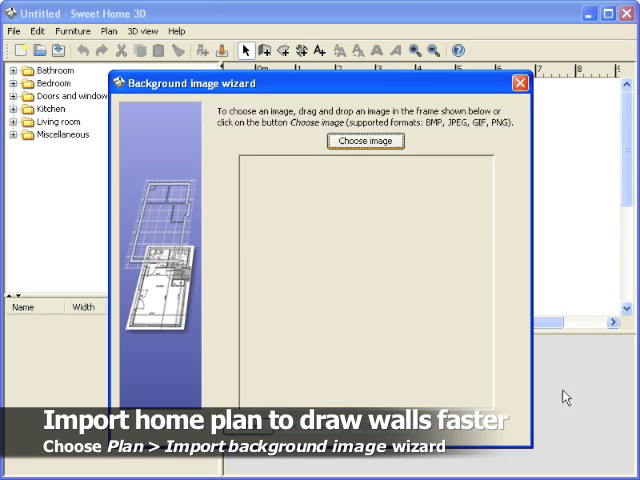
left_click(365, 140)
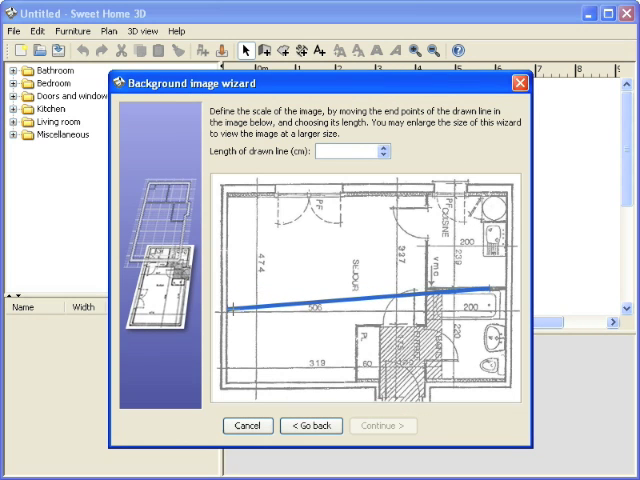
left_click_drag(508, 290, 508, 322)
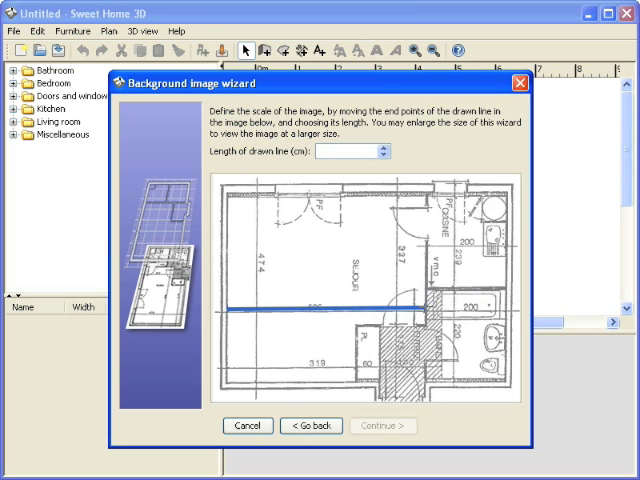
type("506")
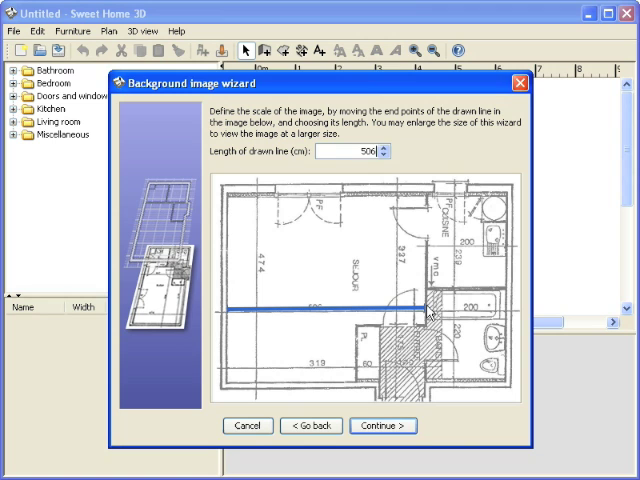
left_click(373, 426)
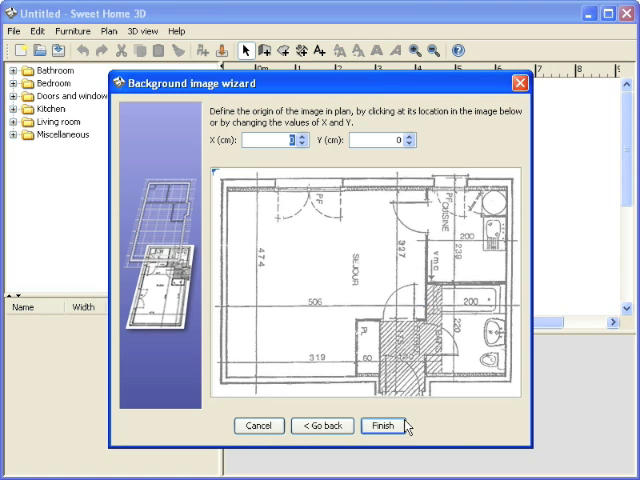
left_click(226, 185)
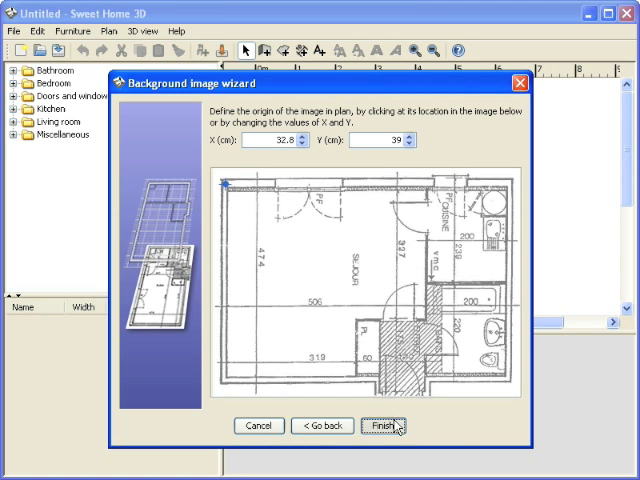
left_click(402, 426)
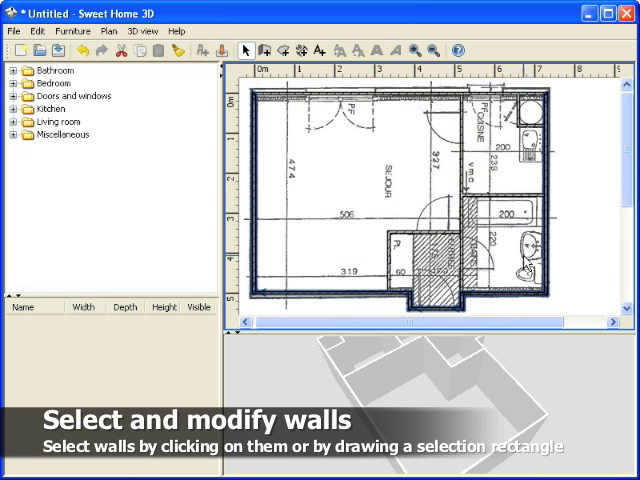
Step: Make the top wall 25 cm thick and give its left side a brown texture
left_click(104, 32)
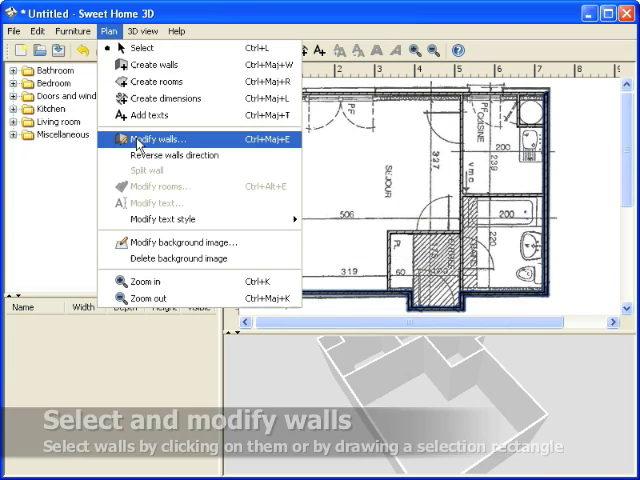
left_click(154, 139)
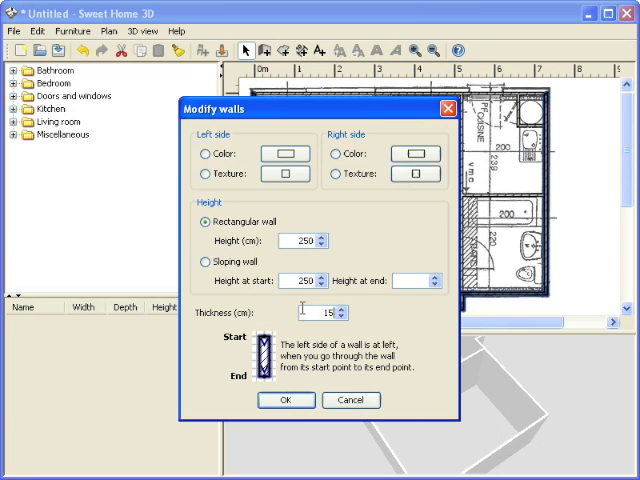
left_click(285, 400)
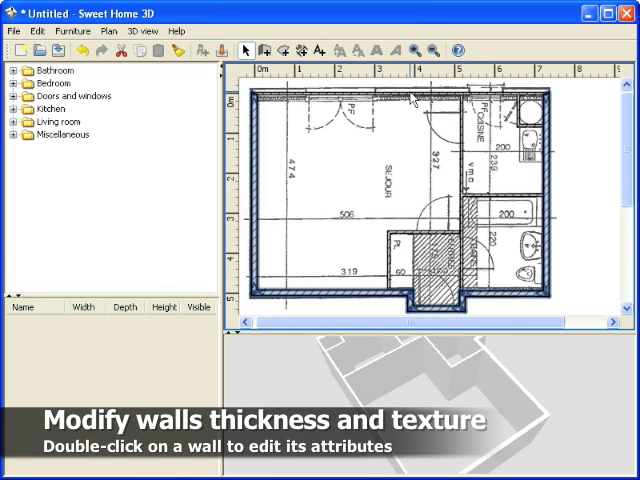
double_click(410, 98)
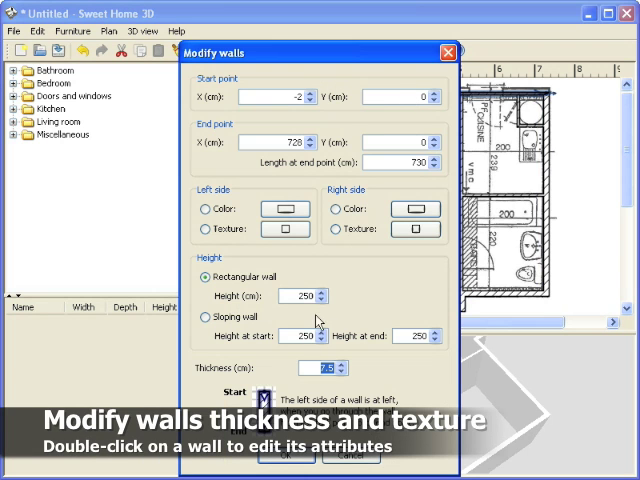
type("25")
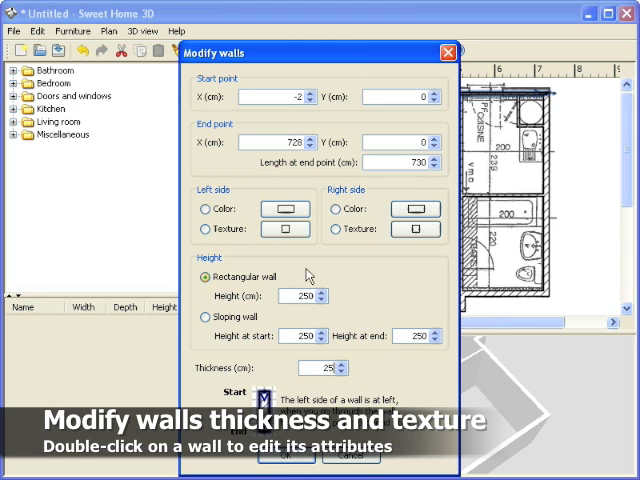
left_click(283, 228)
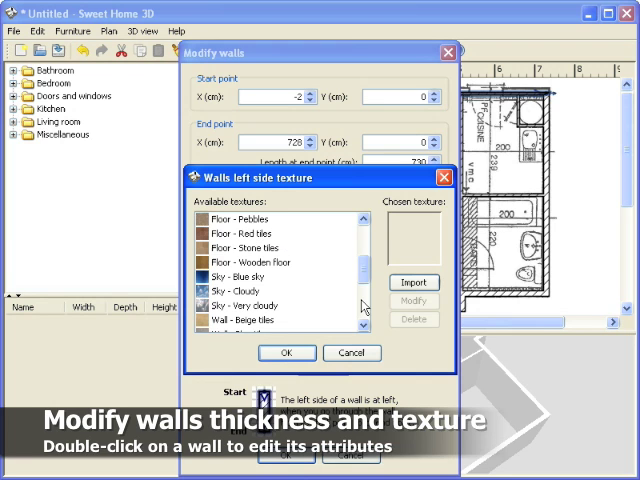
left_click(258, 276)
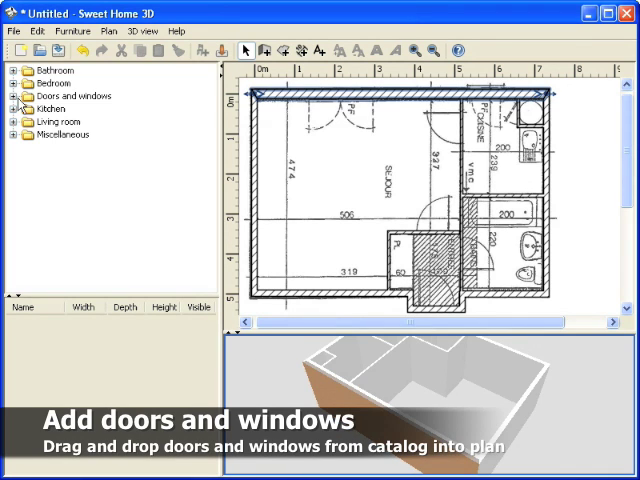
Step: Place a double French window in the top wall and widen it to 166 cm
left_click(23, 96)
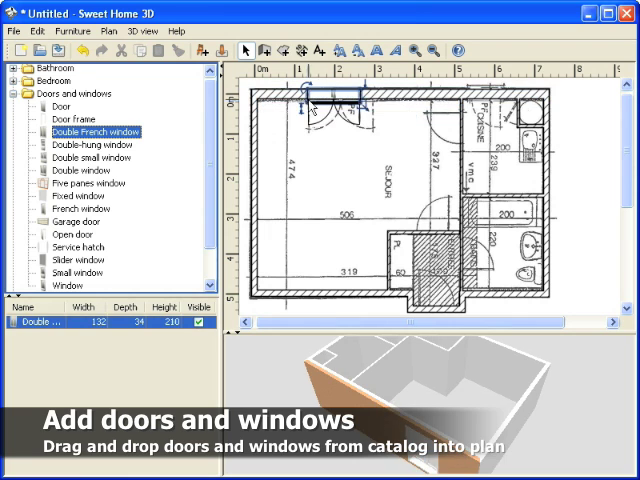
left_click_drag(352, 102, 380, 102)
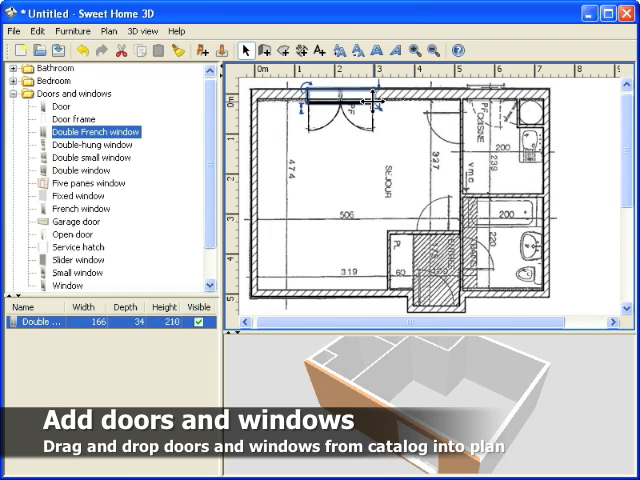
left_click(78, 208)
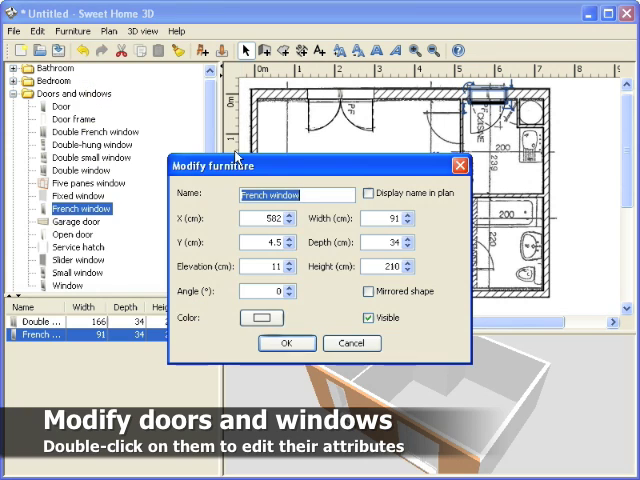
Step: Narrow the French window to 77 cm and place an open door in the living room
left_click(286, 343)
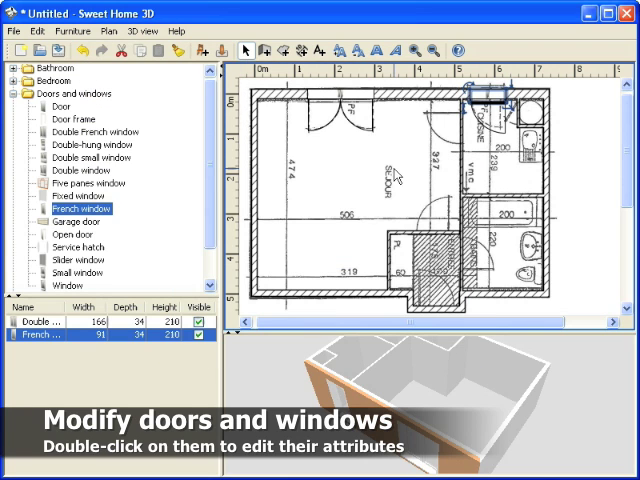
left_click_drag(490, 100, 478, 100)
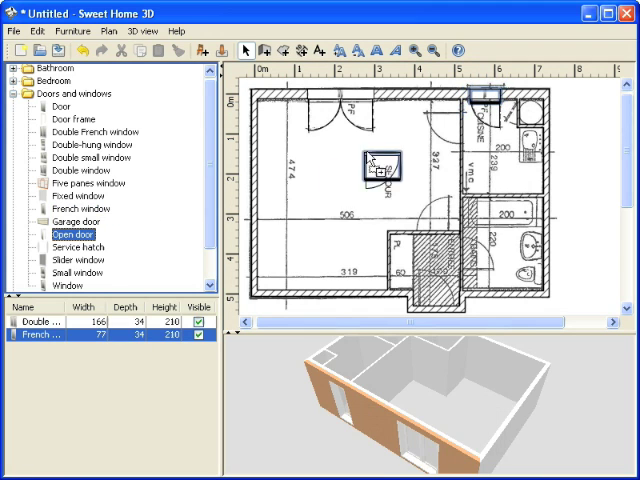
left_click_drag(375, 165, 465, 125)
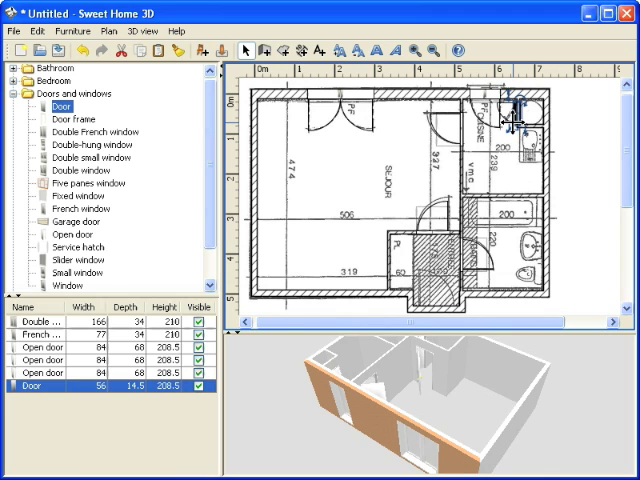
Step: Find the exterior door on the 3D models page and save its zip to the desktop
left_click(72, 31)
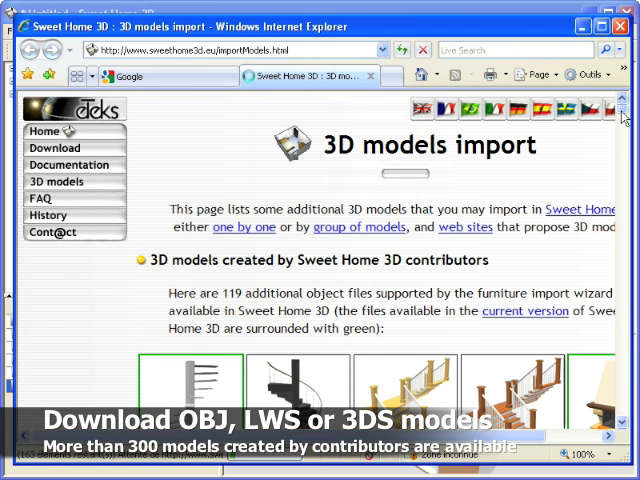
scroll("down", 3)
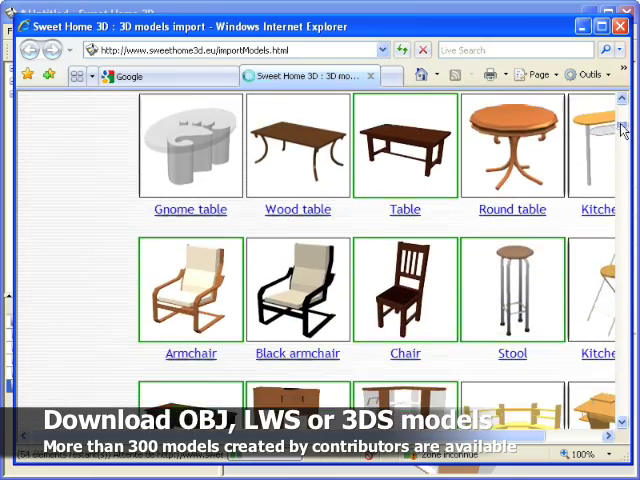
scroll("down", 3)
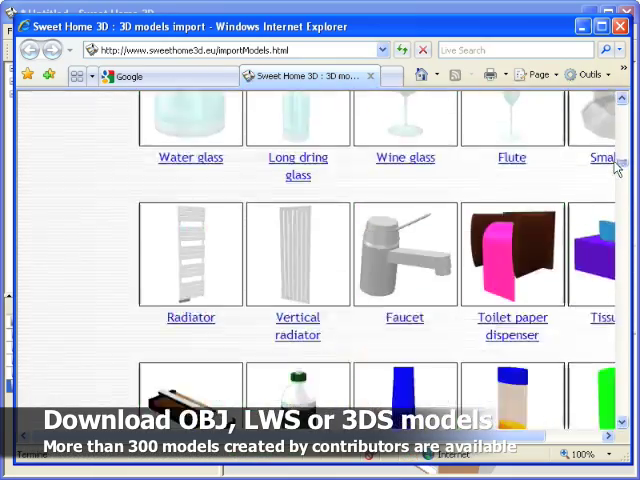
scroll("down", 3)
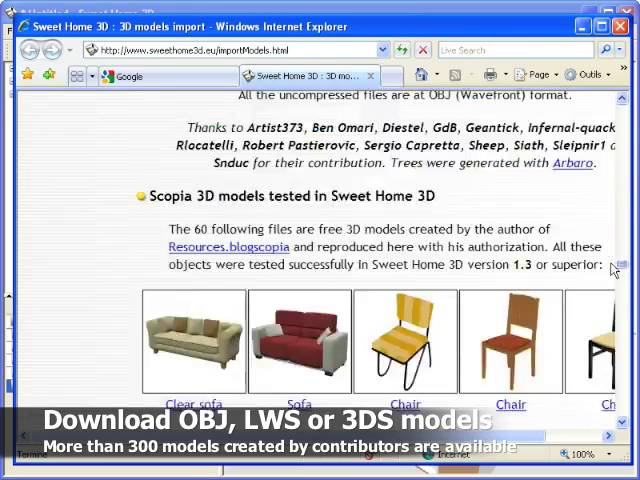
scroll("down", 3)
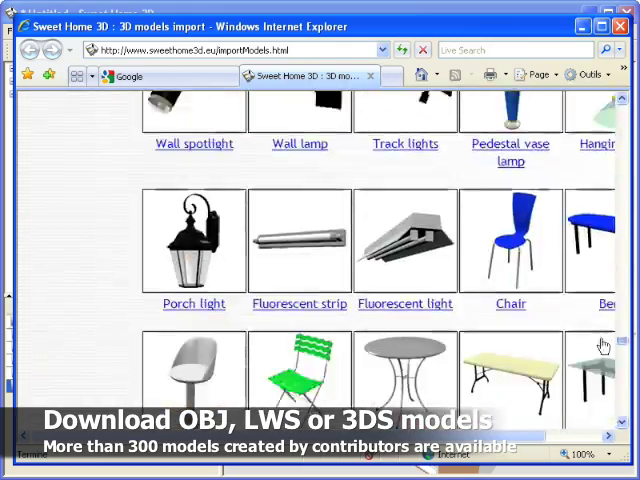
scroll("down", 3)
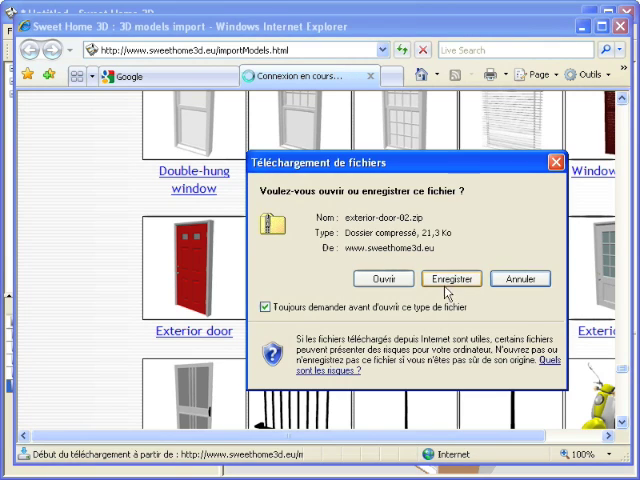
left_click(464, 278)
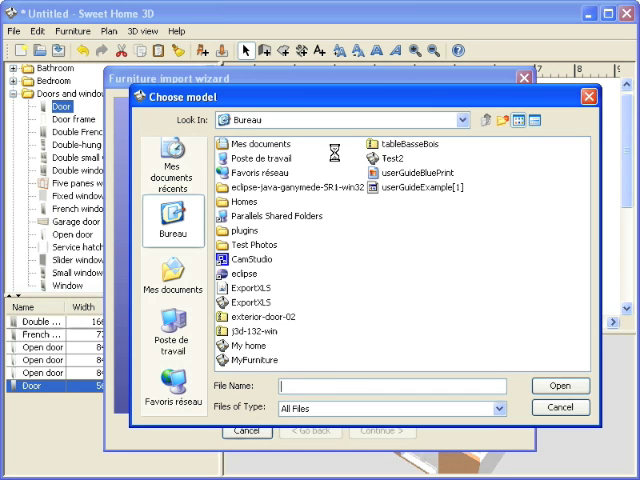
Step: Import exterior-door-02 as a non-movable catalog door or window named 'Main door', 200 cm tall
left_click(561, 385)
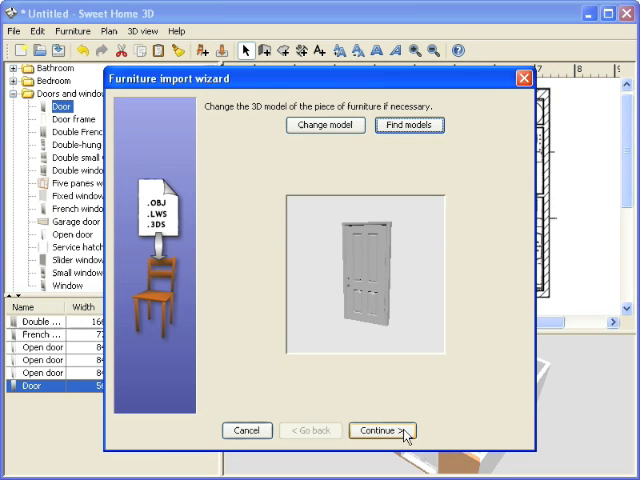
left_click(400, 430)
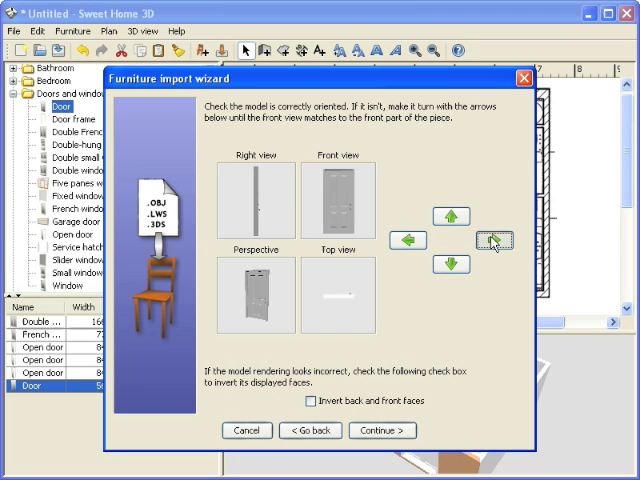
left_click(382, 430)
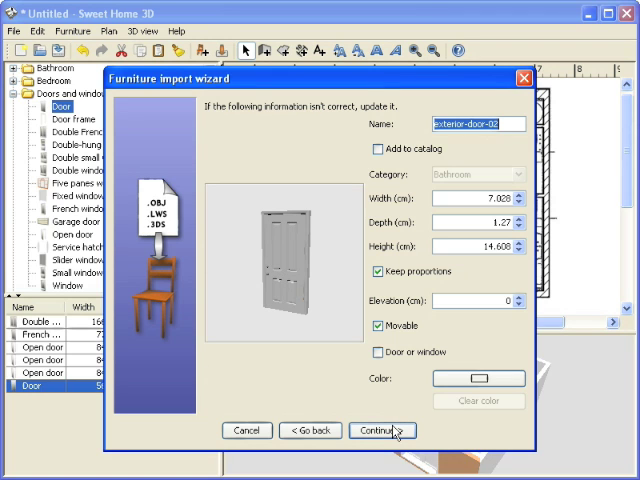
type("Main")
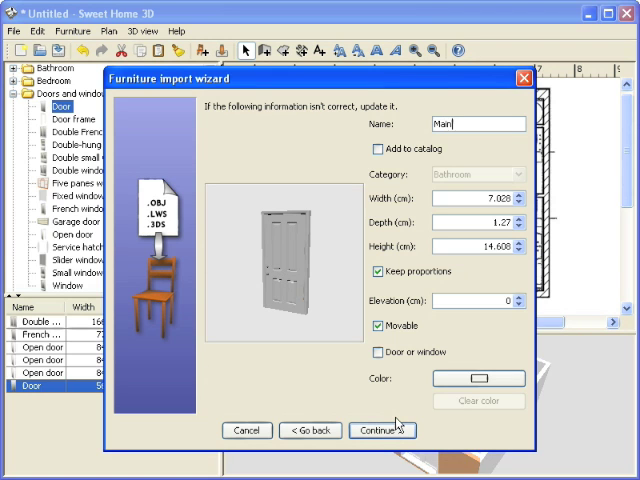
type("door")
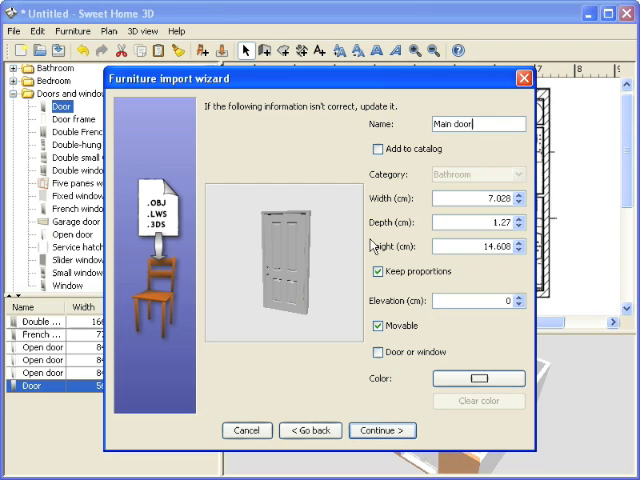
left_click(378, 148)
type("200")
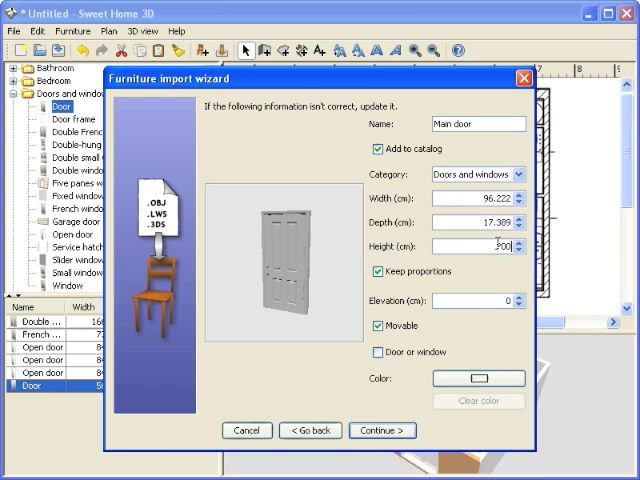
left_click(370, 351)
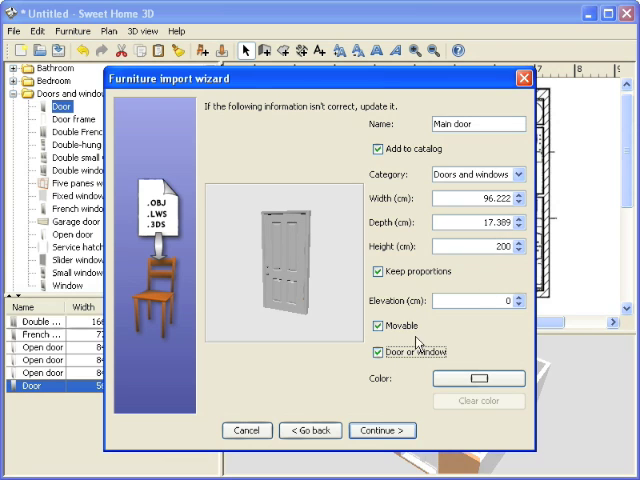
left_click(374, 324)
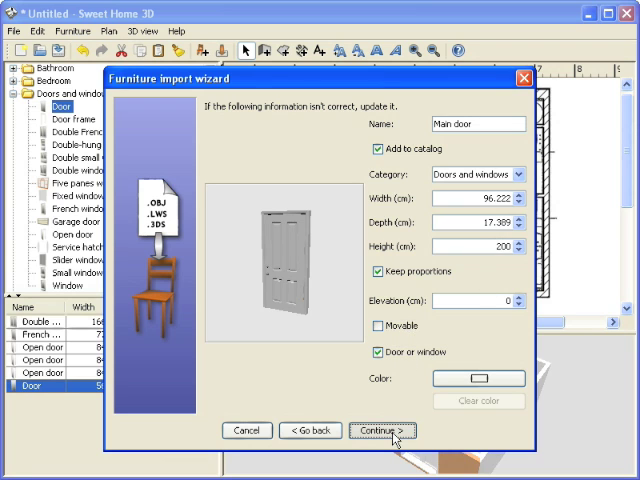
left_click(398, 429)
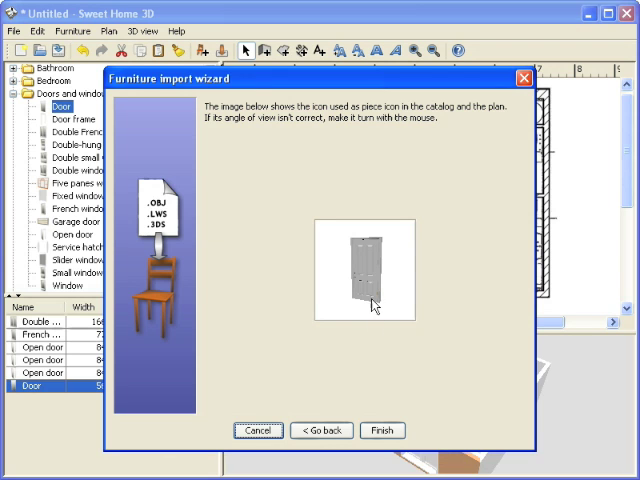
left_click(377, 430)
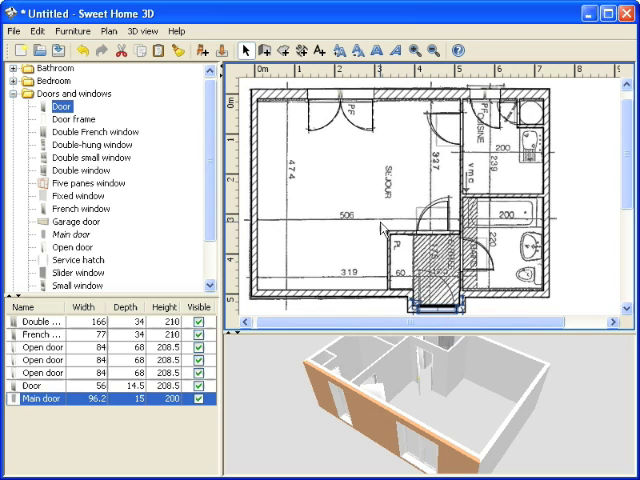
Step: Save the home, entering 'Test1' as the file name
left_click(104, 33)
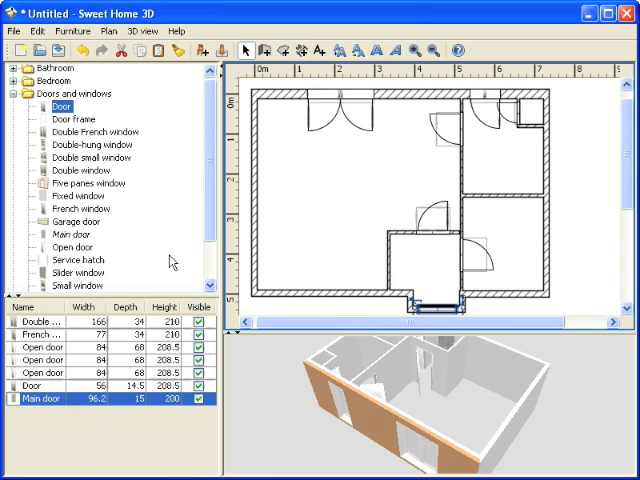
left_click(13, 31)
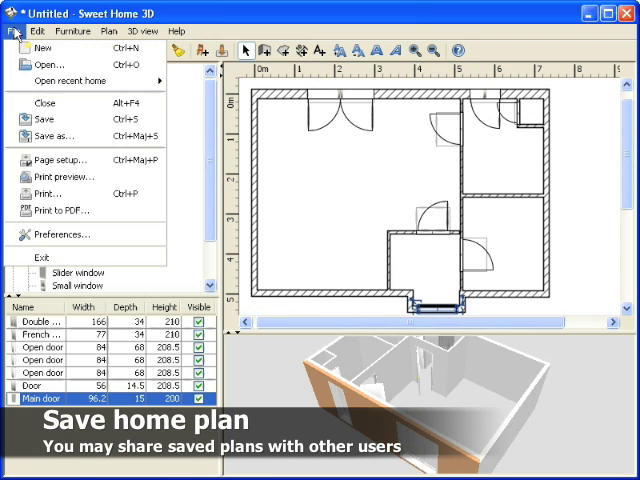
left_click(41, 119)
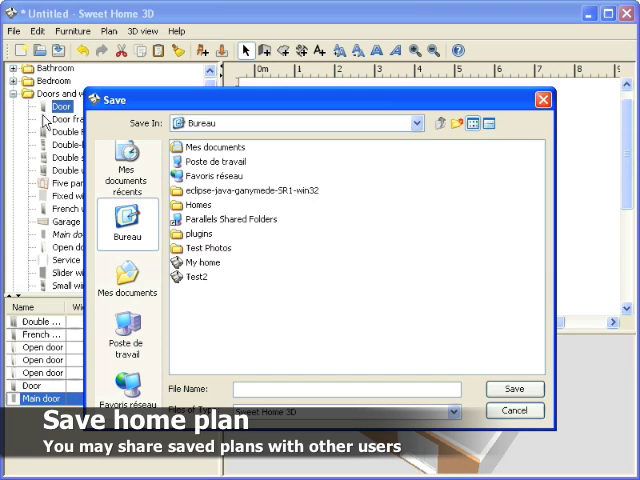
type("Test1")
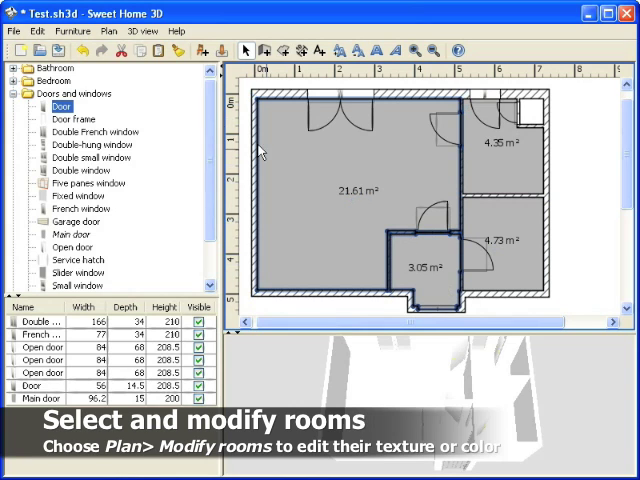
Step: Give the room floors wooden, dark blue tile and grey tile textures
left_click(117, 31)
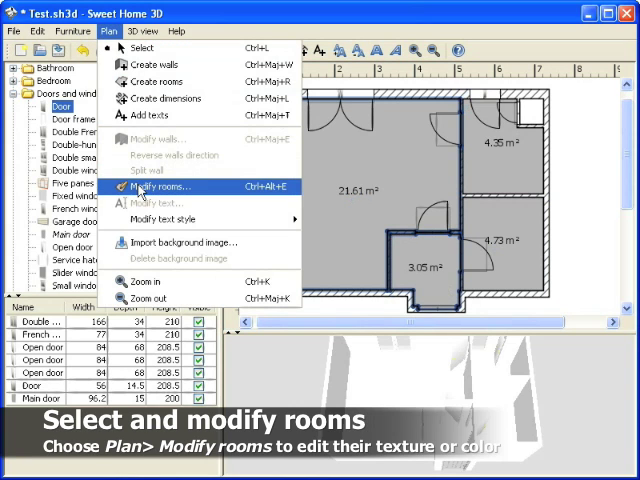
left_click(152, 186)
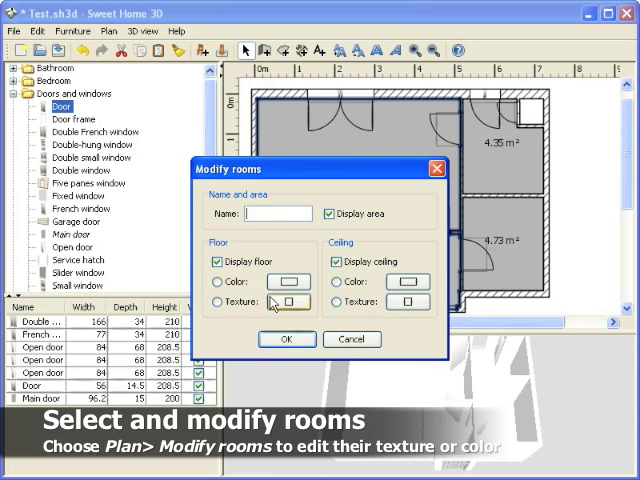
left_click(288, 301)
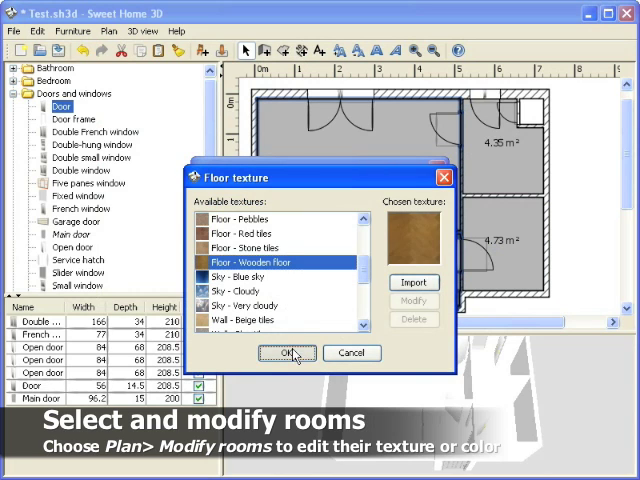
left_click(287, 352)
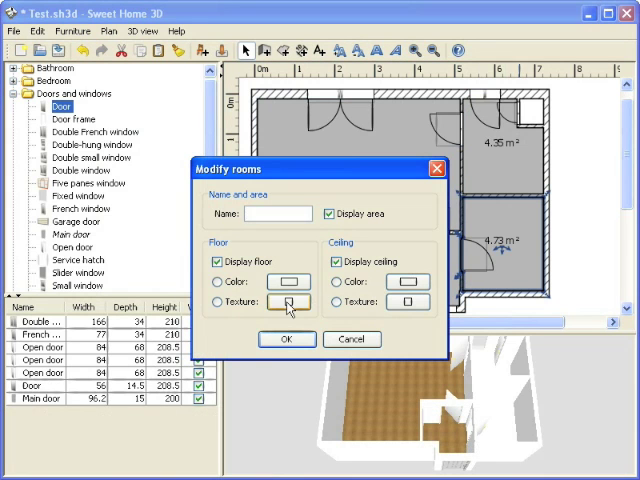
left_click(286, 302)
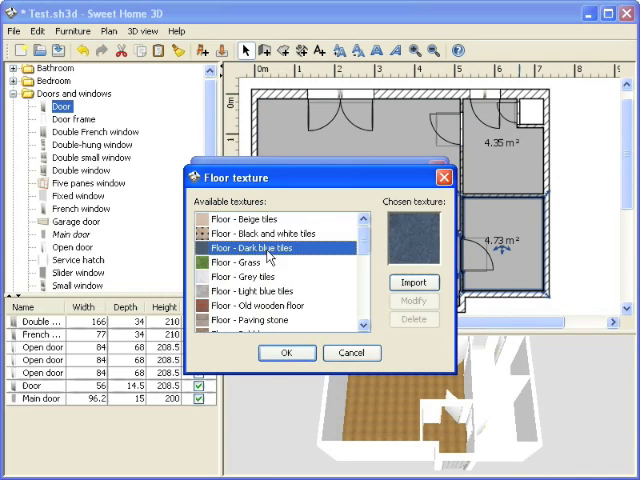
left_click(286, 352)
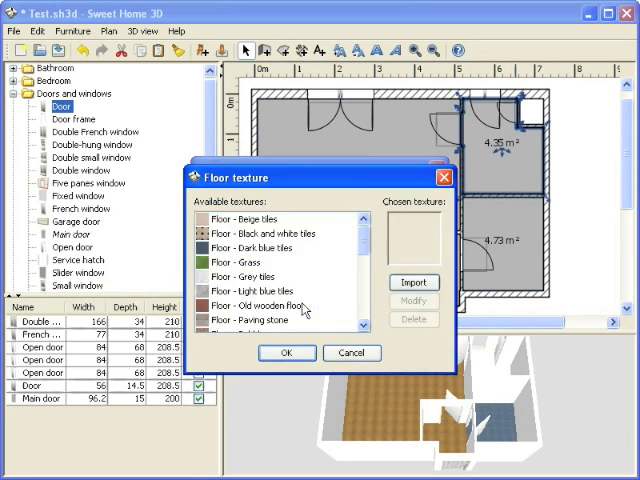
left_click(238, 276)
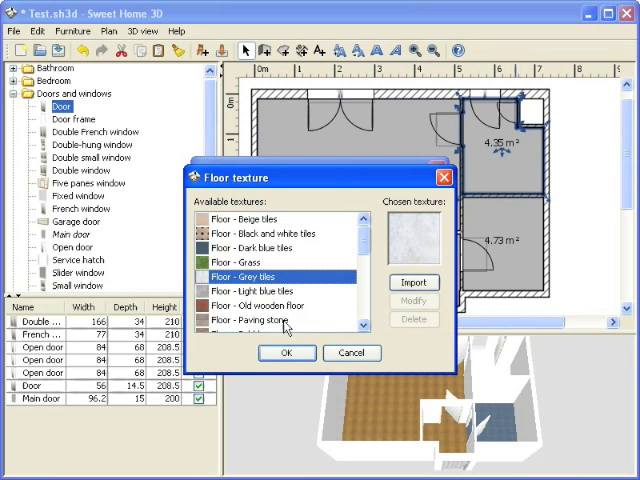
left_click(286, 352)
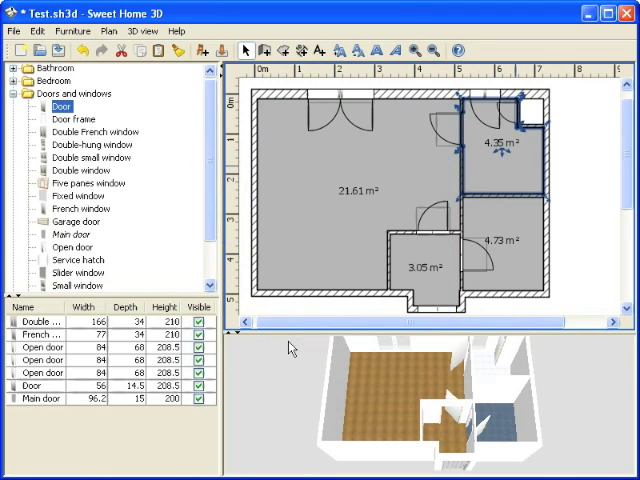
left_click(13, 95)
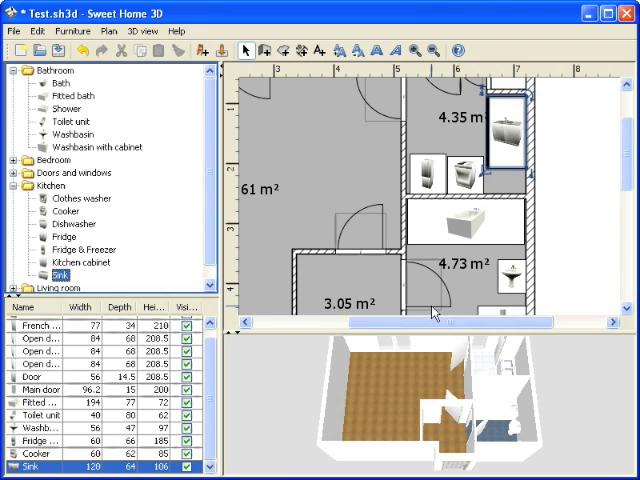
Step: Move a kitchen fixture into position in the right-hand rooms of the plan
left_click_drag(430, 323, 345, 323)
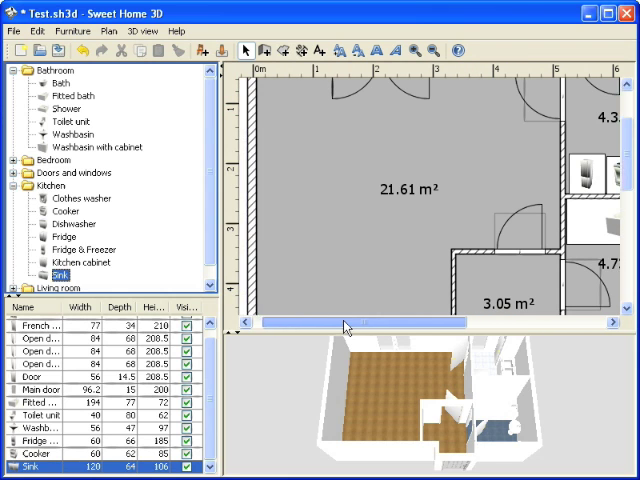
Step: Recolour the selected living room furniture using the hue, saturation and brightness chooser
left_click(23, 185)
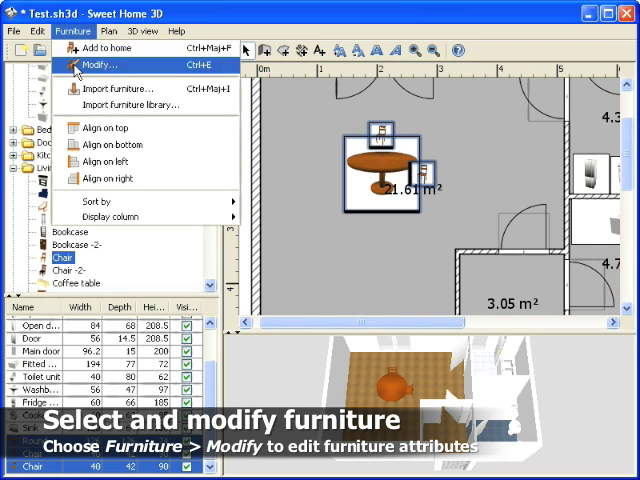
left_click(99, 66)
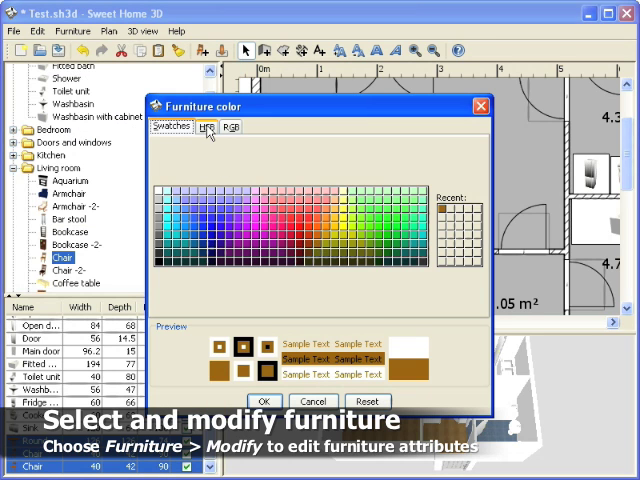
left_click(205, 127)
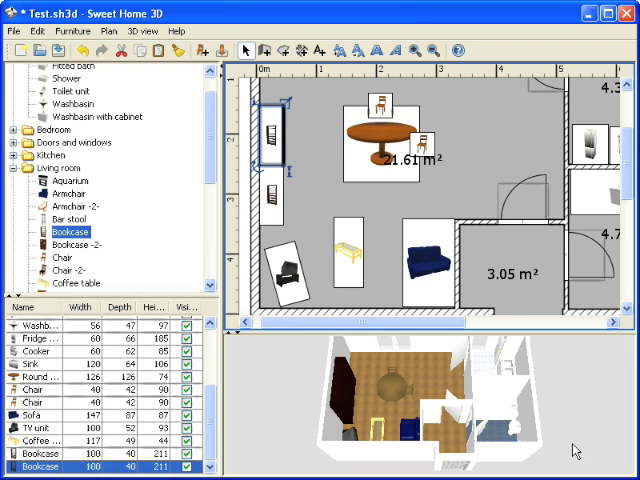
scroll("down", 3)
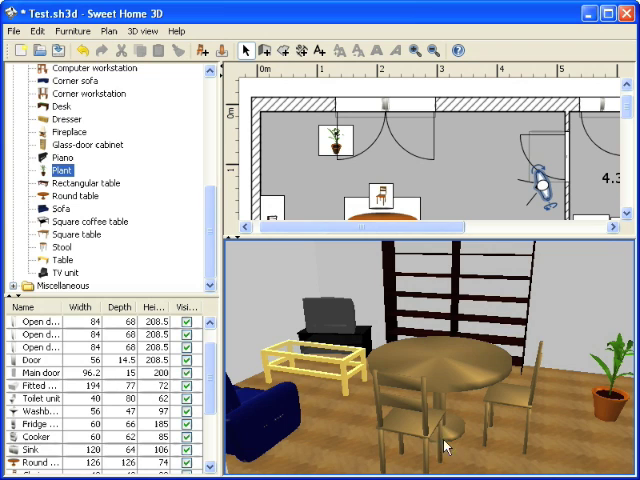
Step: Drag the pane divider down so the plan gets more space than the 3D view
left_click_drag(430, 237, 430, 278)
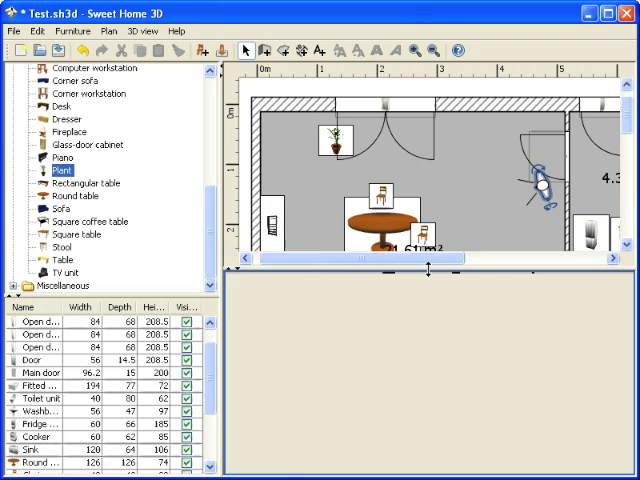
Step: Enlarge the plan pane further and add a 'My home' text label beneath the plan
left_click_drag(428, 268, 428, 345)
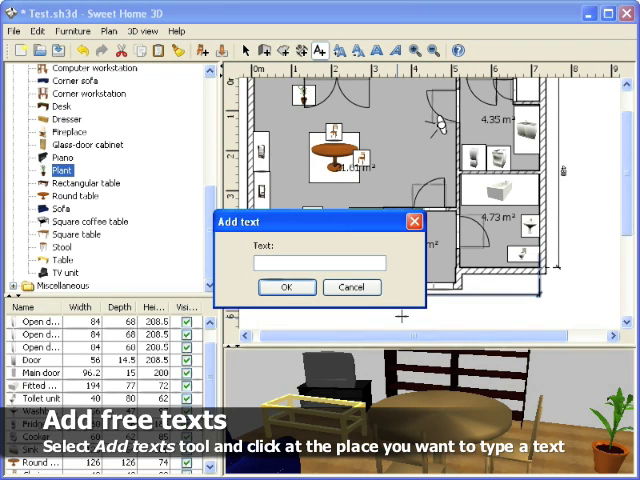
type("My home")
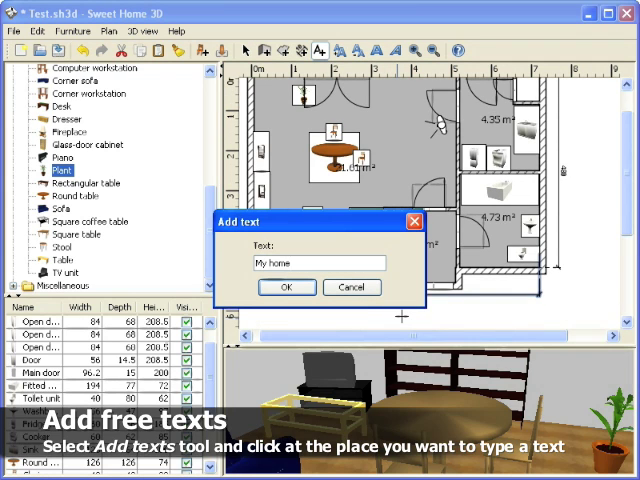
left_click(286, 287)
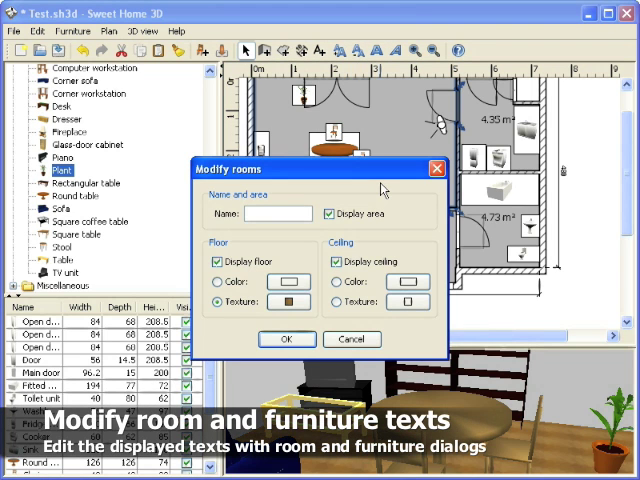
Step: Name the 21.61 m² room 'Living room' in Modify rooms
type("Living")
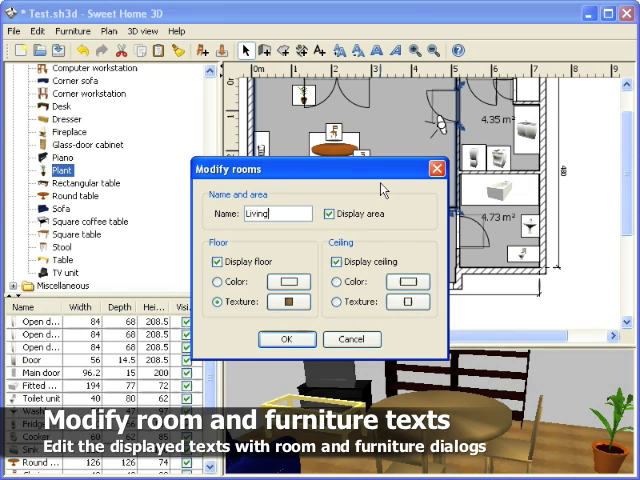
type("room")
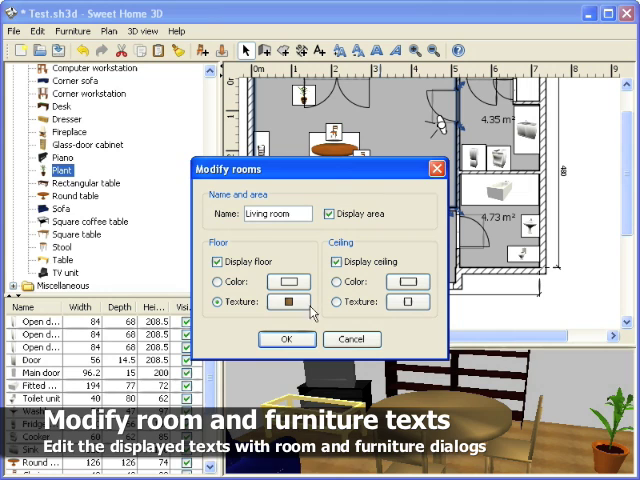
left_click(285, 339)
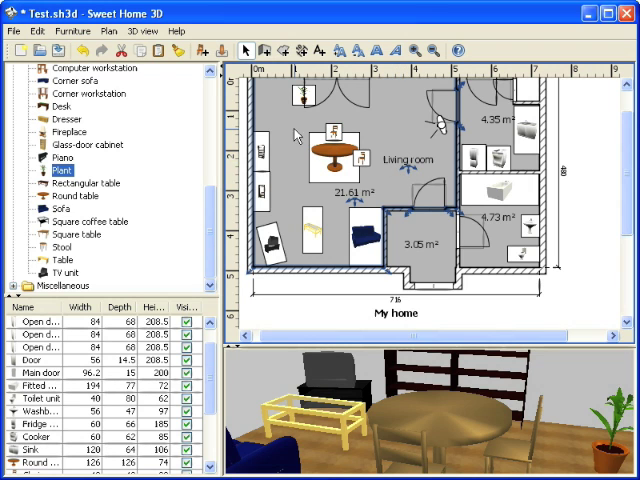
left_click(15, 33)
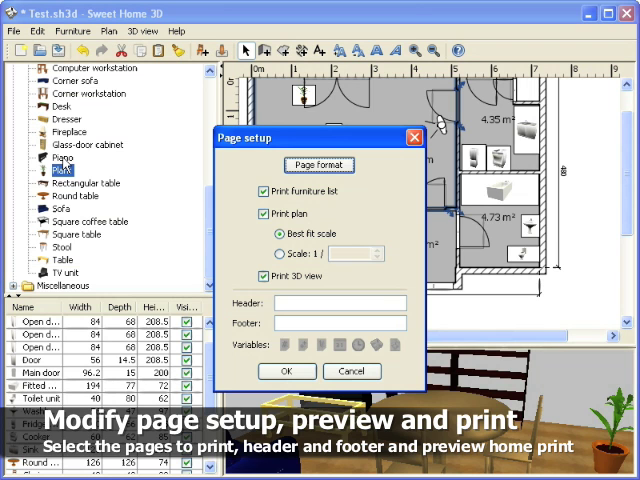
Step: Exclude the furniture list from printouts and add a date variable to the footer
left_click(317, 164)
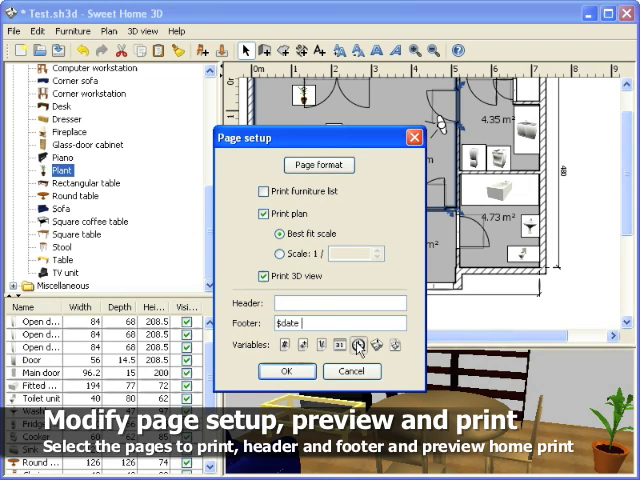
left_click(286, 371)
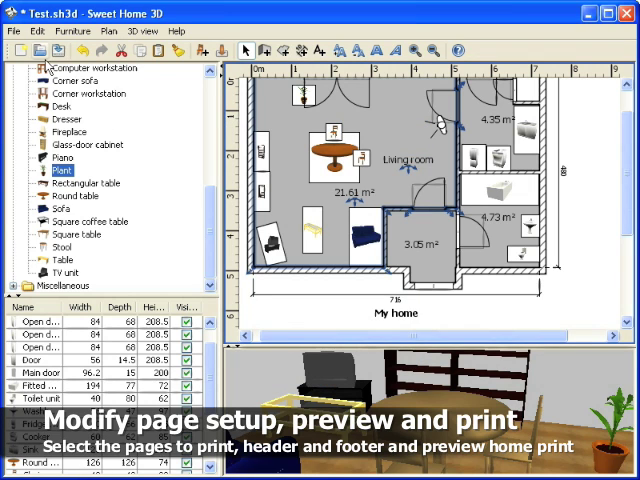
Step: Preview the printout of the dated My home plan, then close the preview
left_click(13, 31)
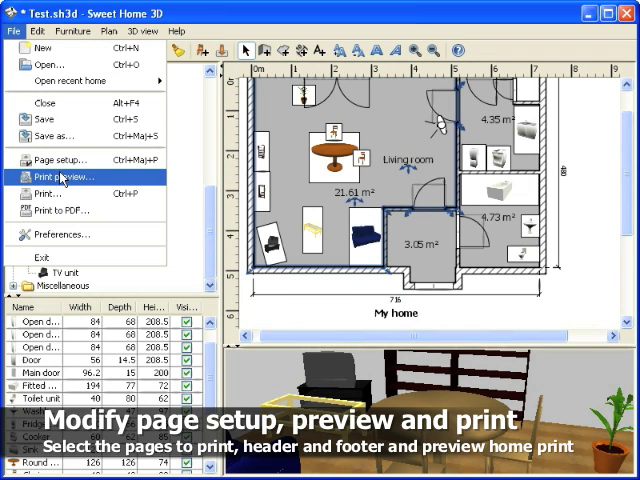
left_click(62, 177)
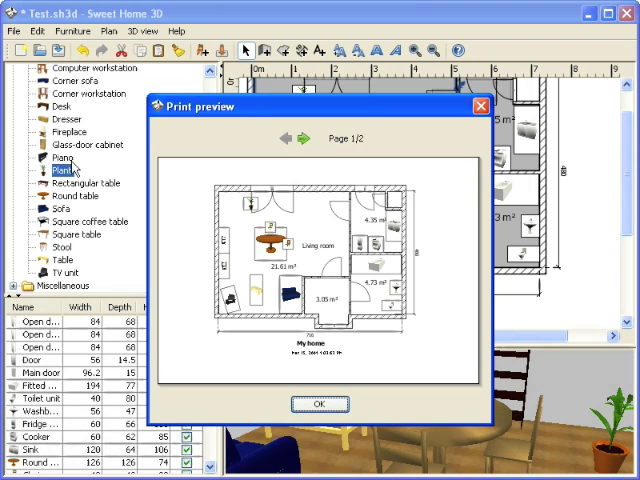
left_click(302, 139)
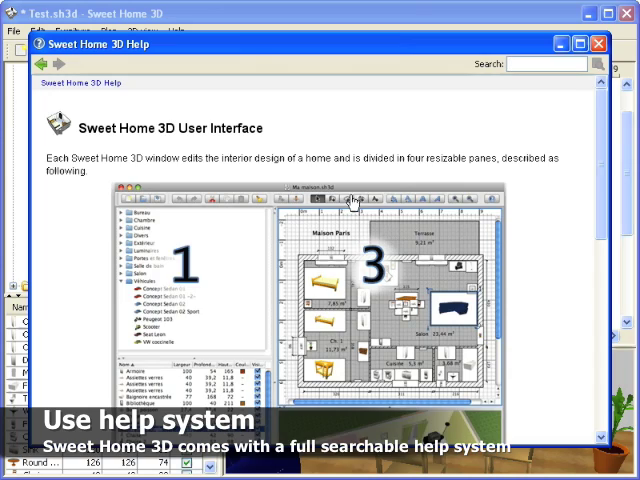
Step: Search the help for 'virtual visit', listing Editing 3D view first
scroll("down", 3)
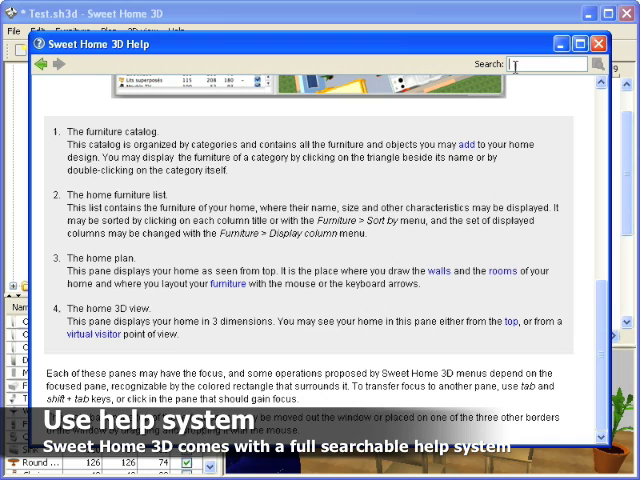
type("virtual visit")
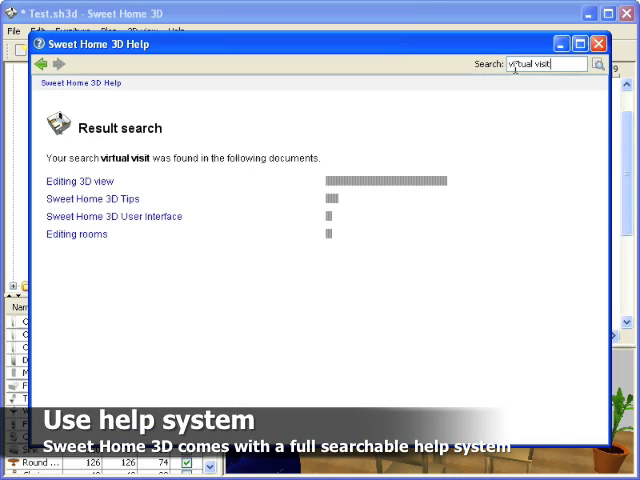
left_click(75, 181)
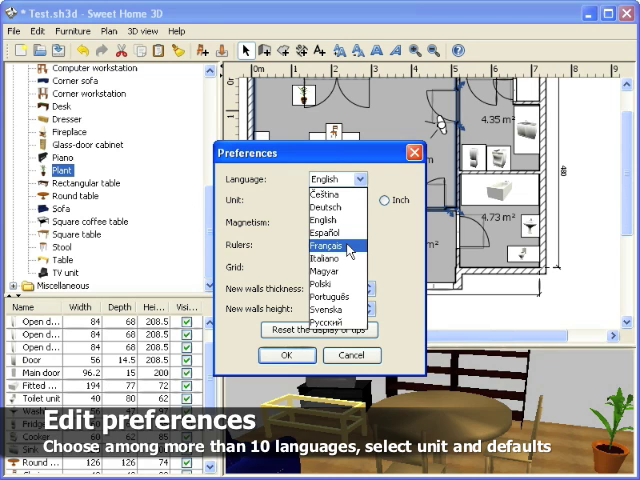
Step: Set preferences to Français language, inch units and a visible grid
left_click(337, 243)
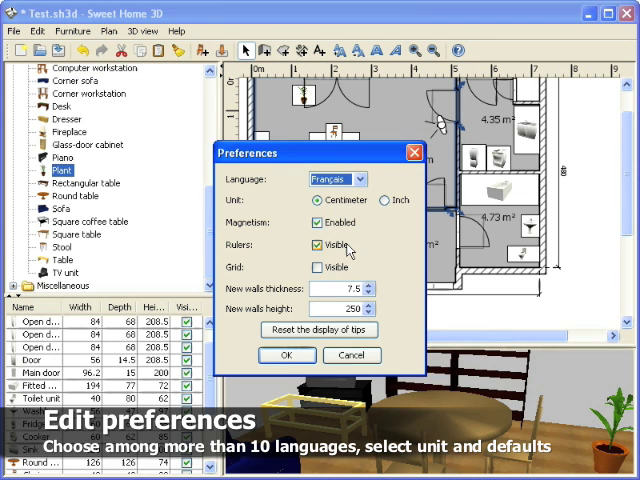
left_click(383, 199)
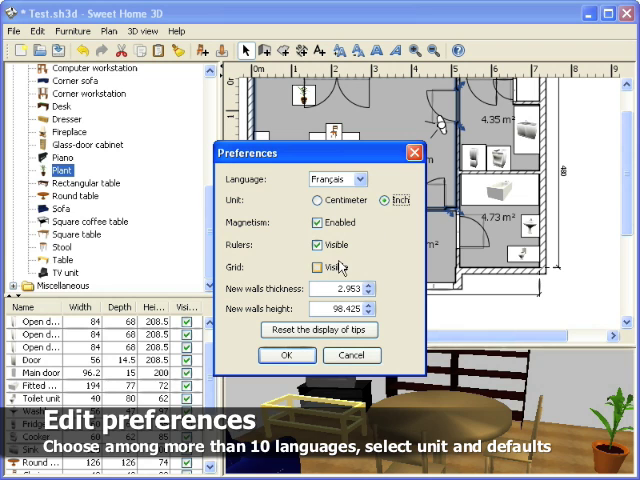
left_click(286, 355)
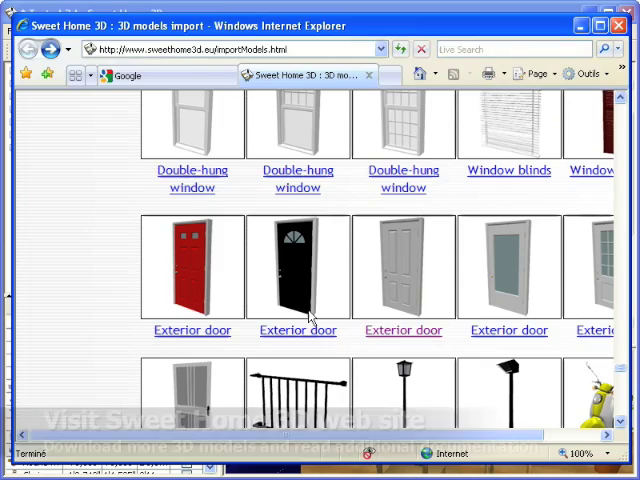
Step: Open the Sweet Home 3D Documentation page from the left menu
scroll("down", 3)
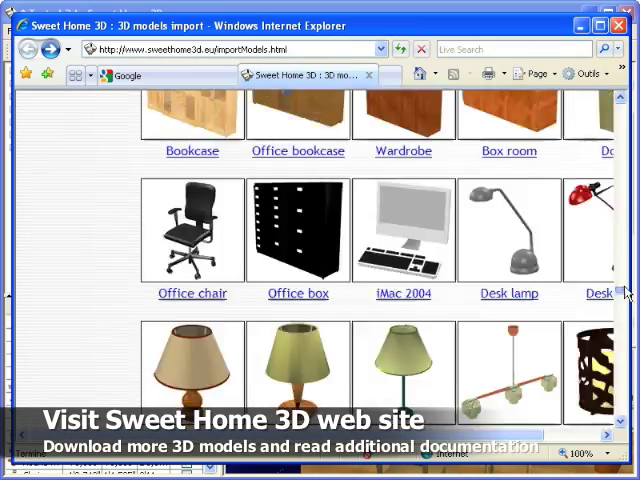
scroll("up", 3)
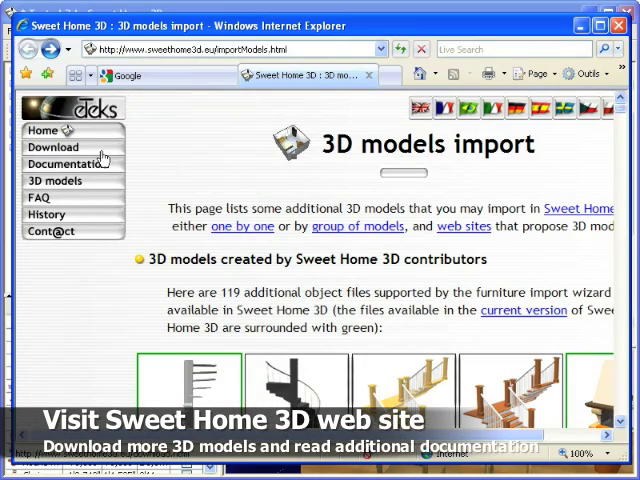
left_click(67, 163)
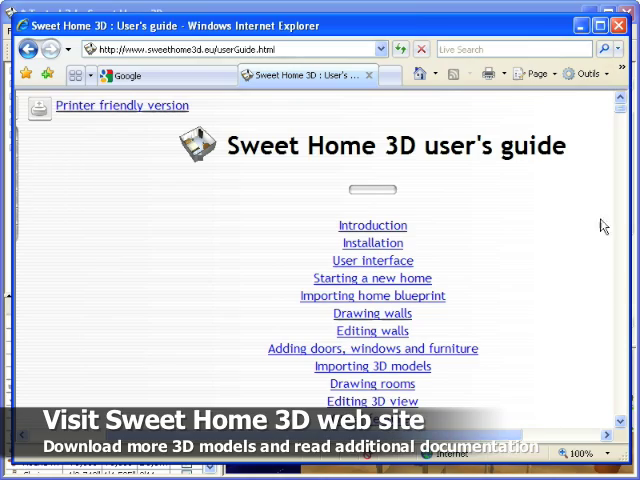
Step: Scroll the user's guide down to the plug-ins section
scroll("down", 3)
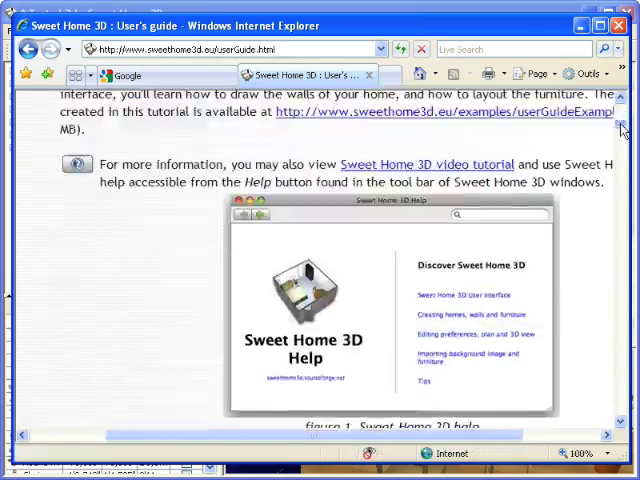
scroll("down", 3)
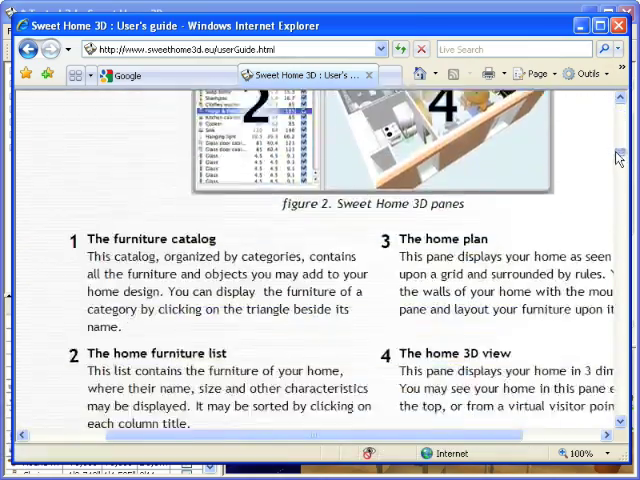
scroll("down", 3)
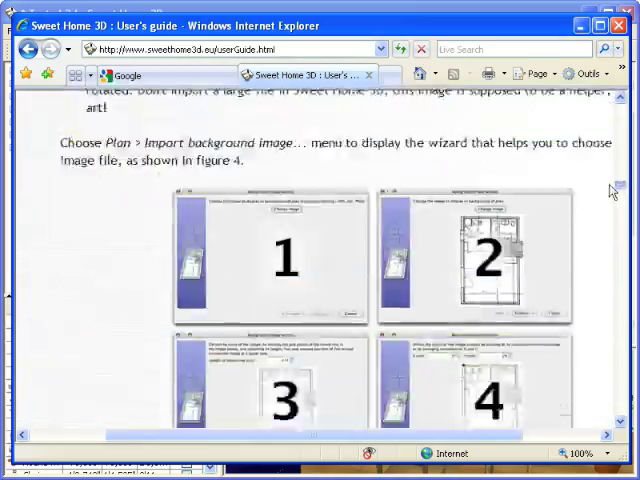
scroll("down", 3)
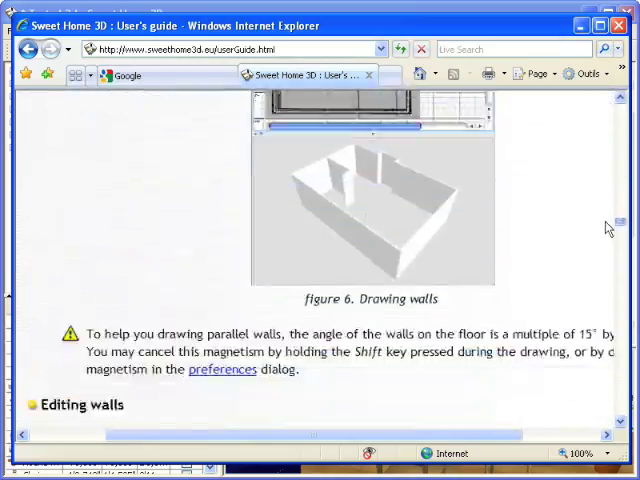
scroll("down", 3)
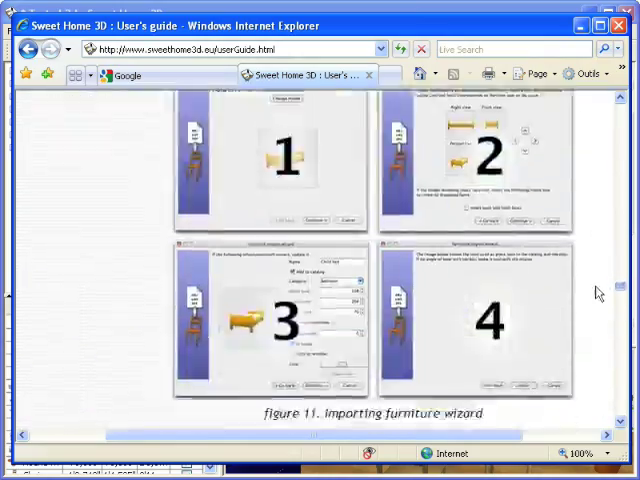
scroll("down", 3)
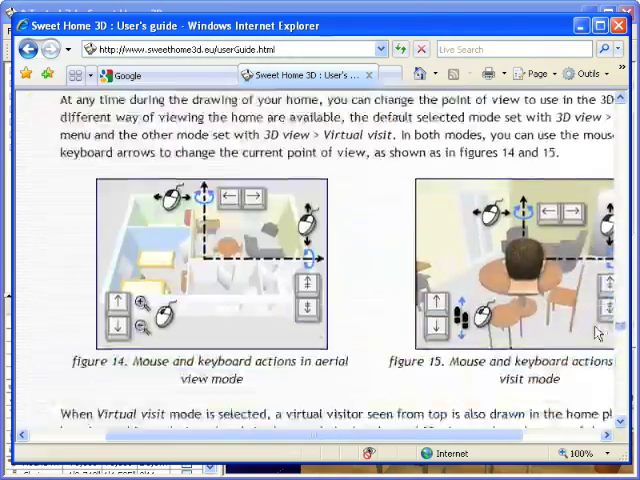
scroll("down", 3)
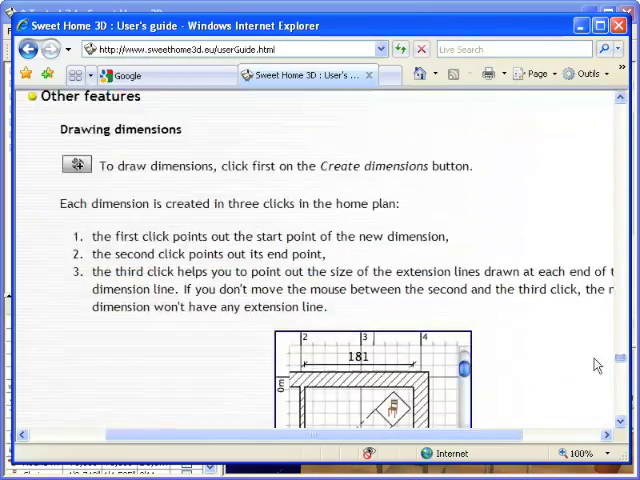
scroll("down", 3)
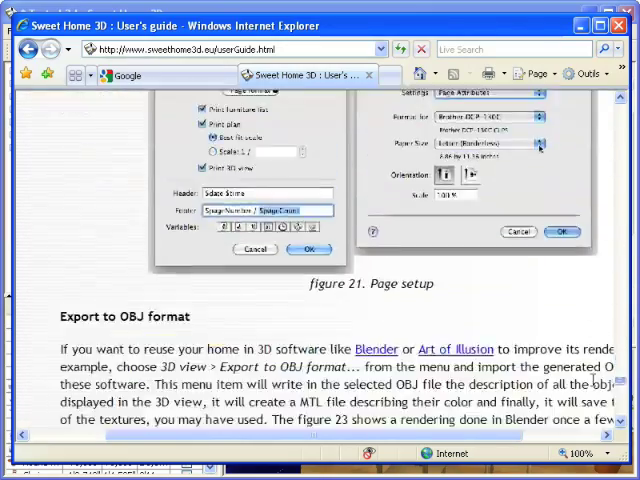
scroll("down", 3)
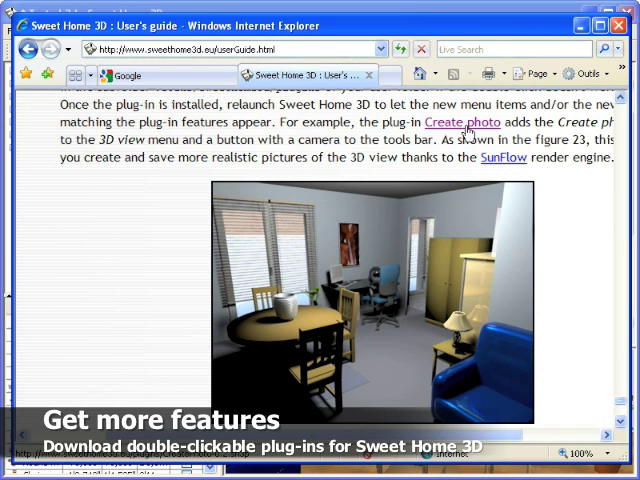
Step: Download the CreatePhoto-0.2 plug-in, saving it with Enregistrer
left_click(463, 124)
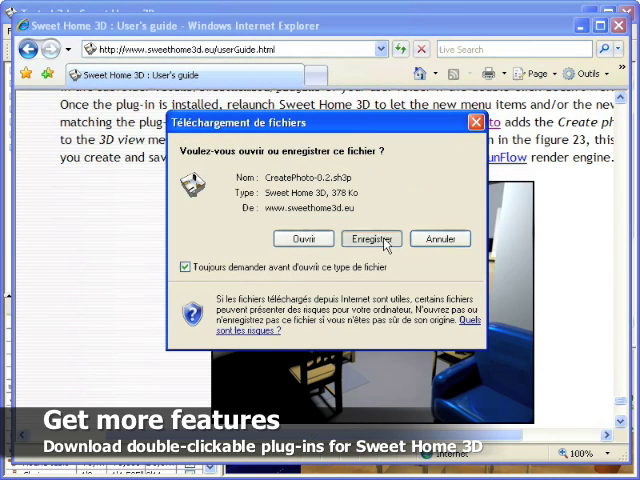
left_click(371, 238)
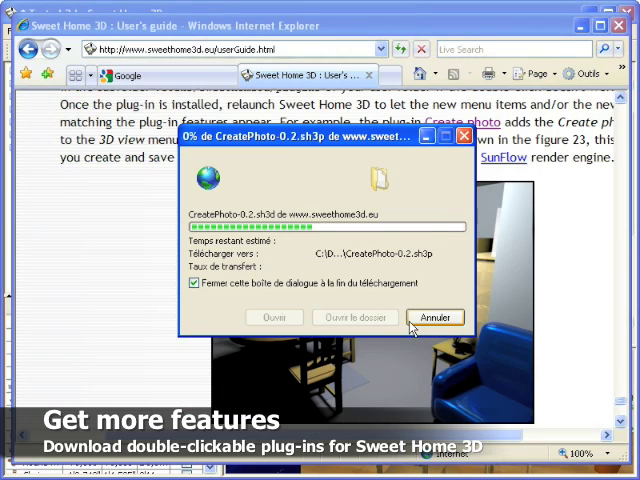
left_click(437, 317)
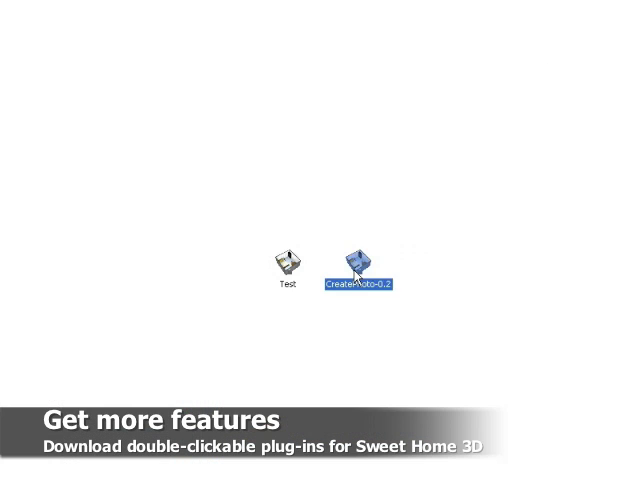
Step: Import CreatePhoto-0.2, acknowledge the import message, and close Sweet Home 3D
double_click(360, 258)
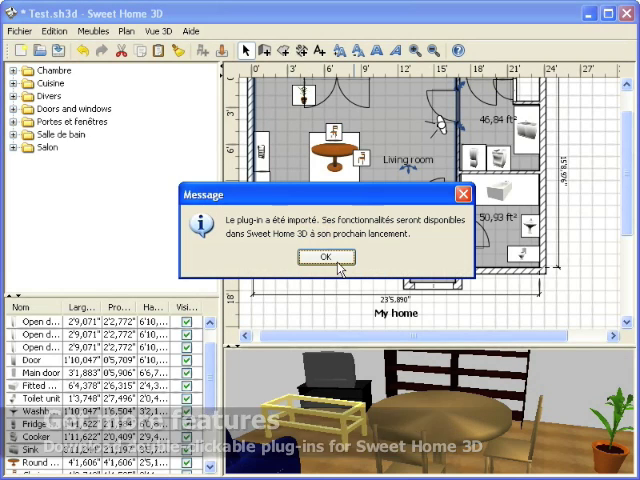
left_click(324, 257)
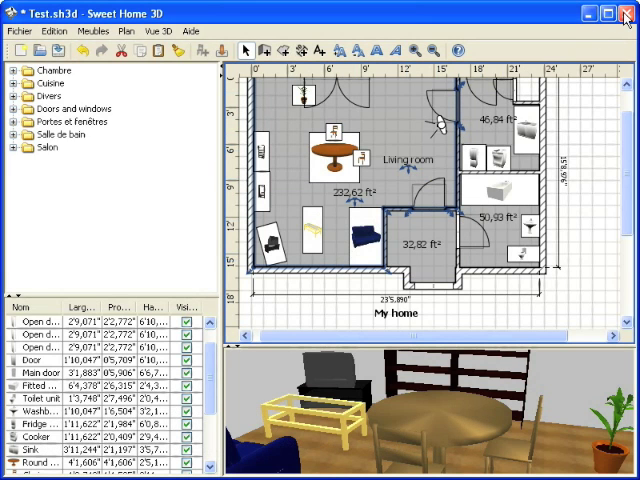
left_click(625, 17)
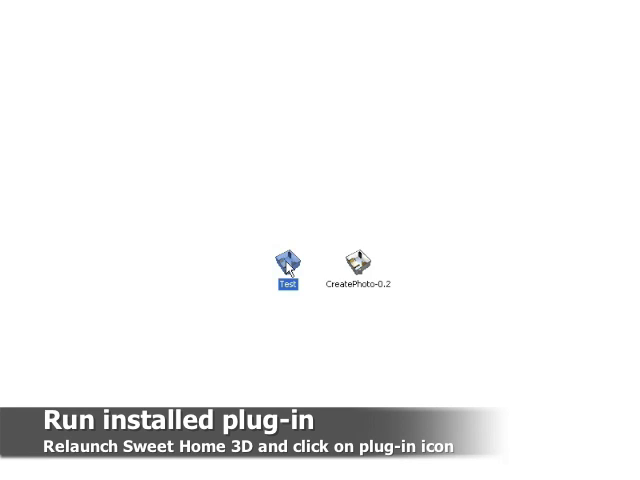
Step: Reopen Test.sh3d in Sweet Home 3D and start rendering a photo of the 3D view
double_click(288, 262)
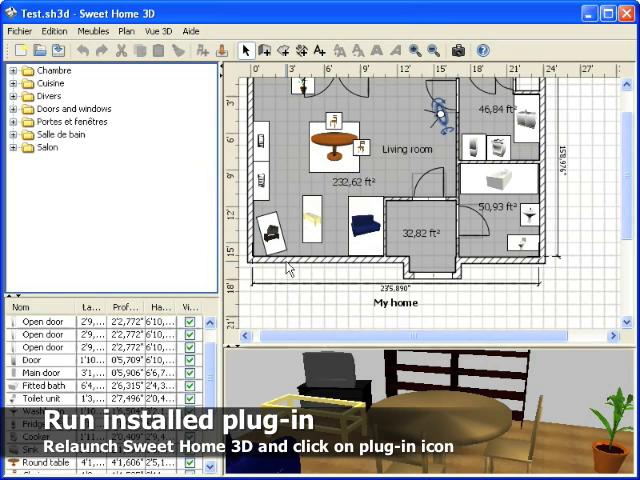
mouse_move(464, 48)
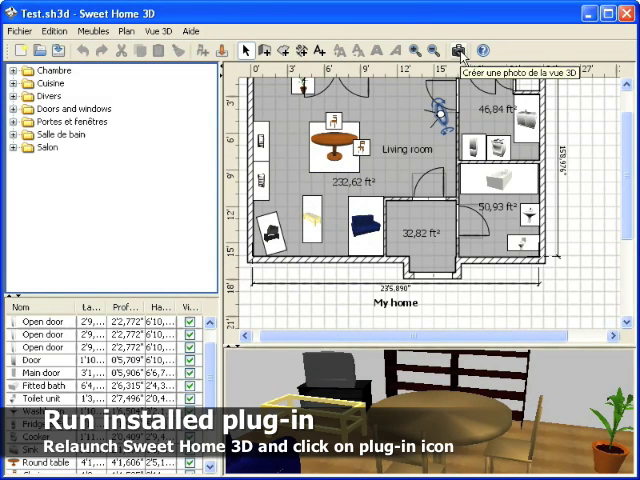
left_click(457, 47)
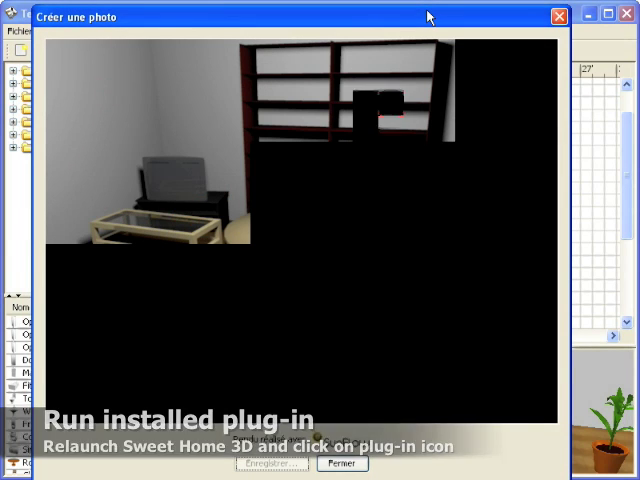